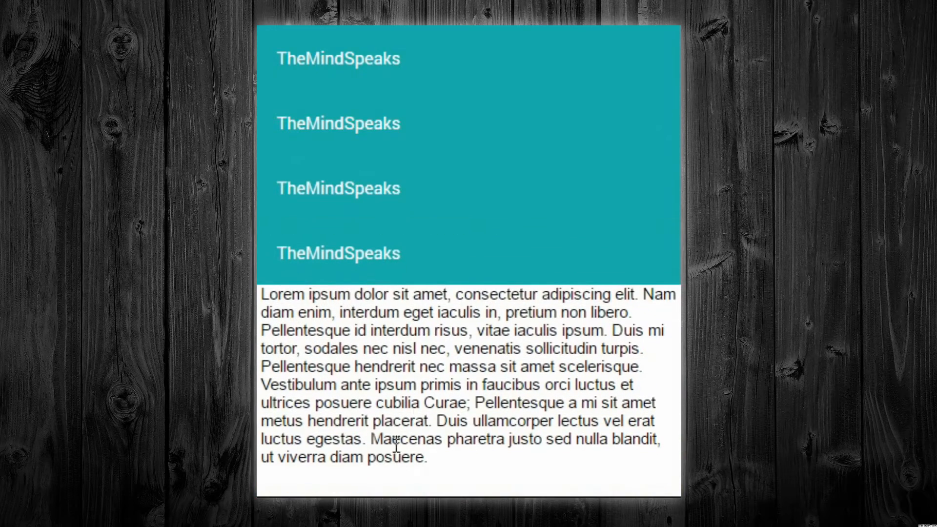
pyautogui.moveTo(464, 273)
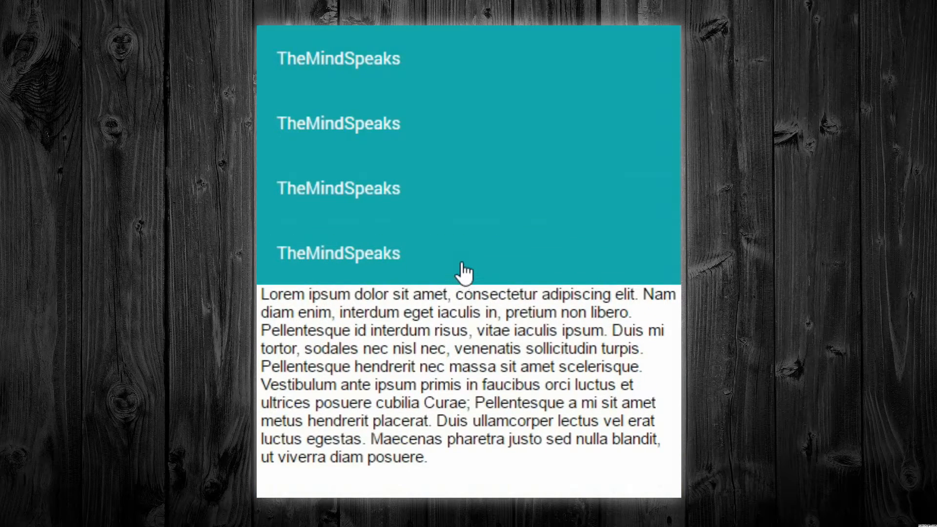
pyautogui.moveTo(483, 222)
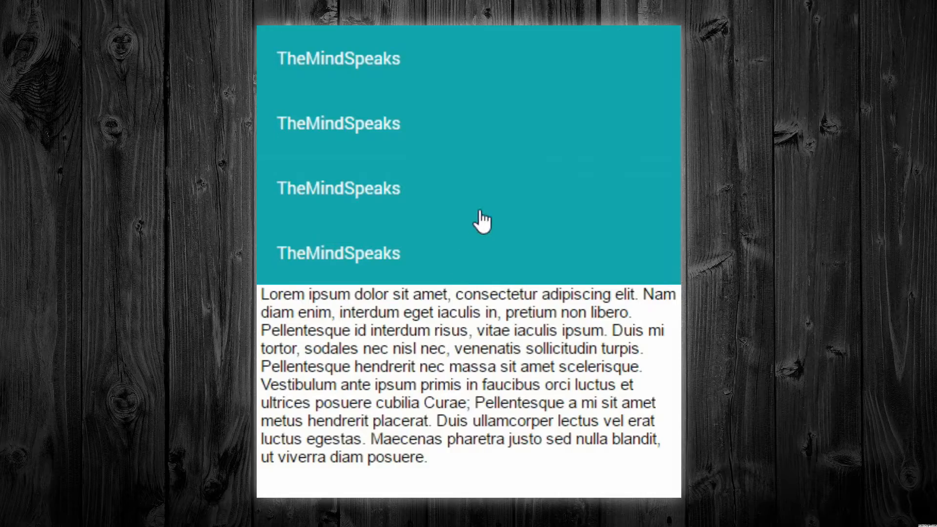
# - Preview accordian.html in Chrome showing the four collapsed teal TheMindSpeaks bars
pyautogui.click(494, 144)
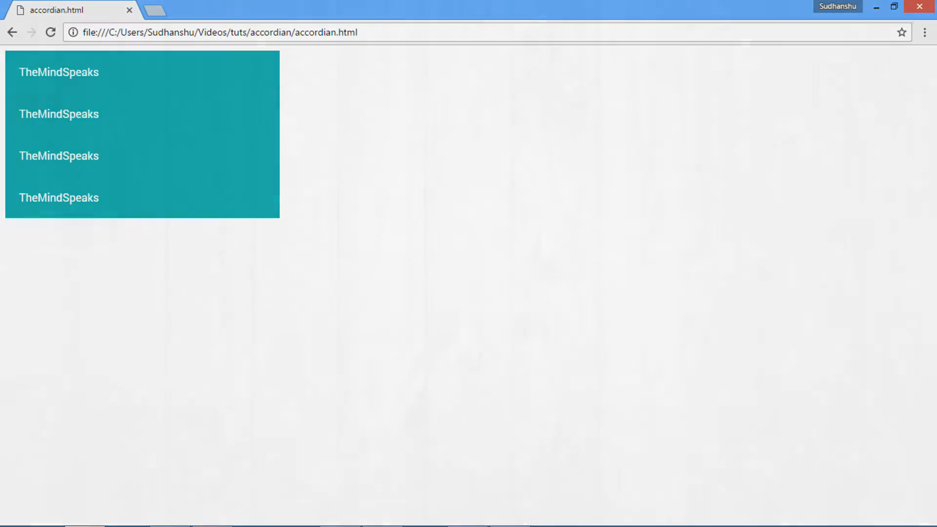
pyautogui.click(58, 72)
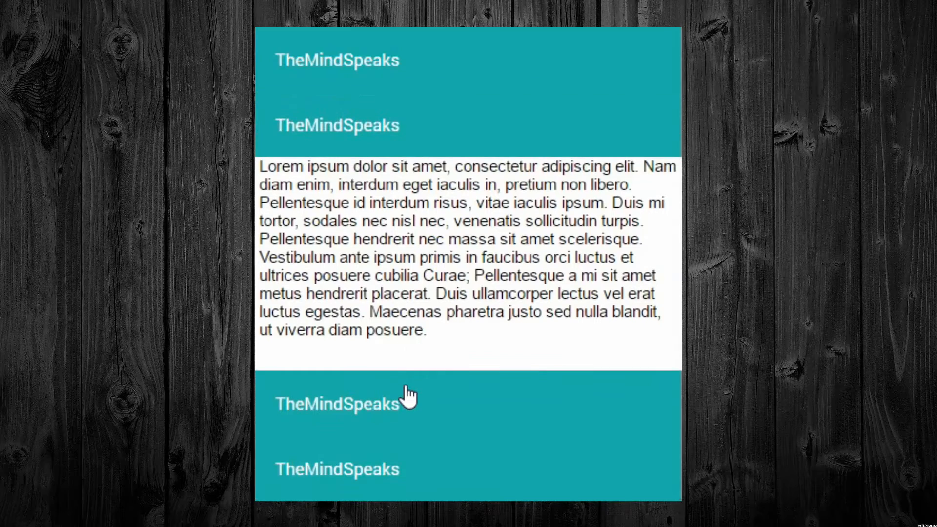
# - Scroll down to view the fourth bar's expanded lorem ipsum panel below the teal bars
pyautogui.scroll(-3)
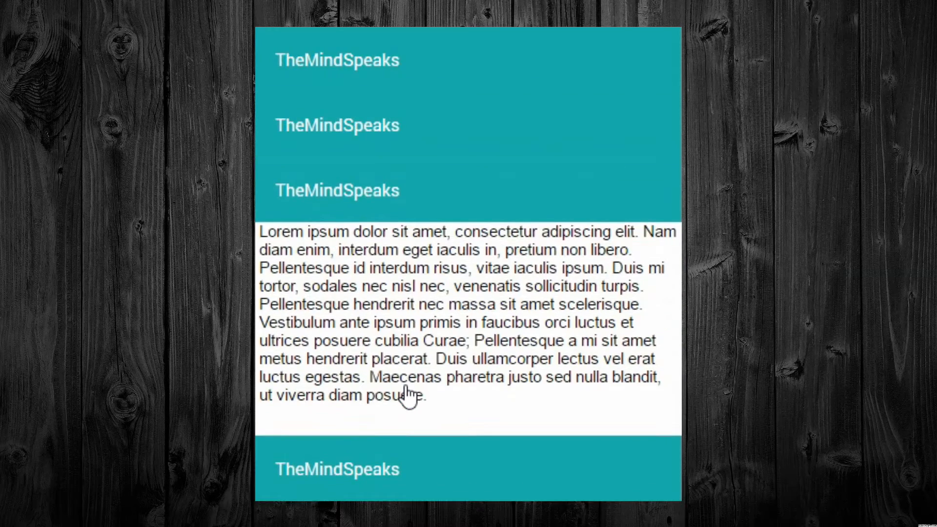
pyautogui.scroll(-3)
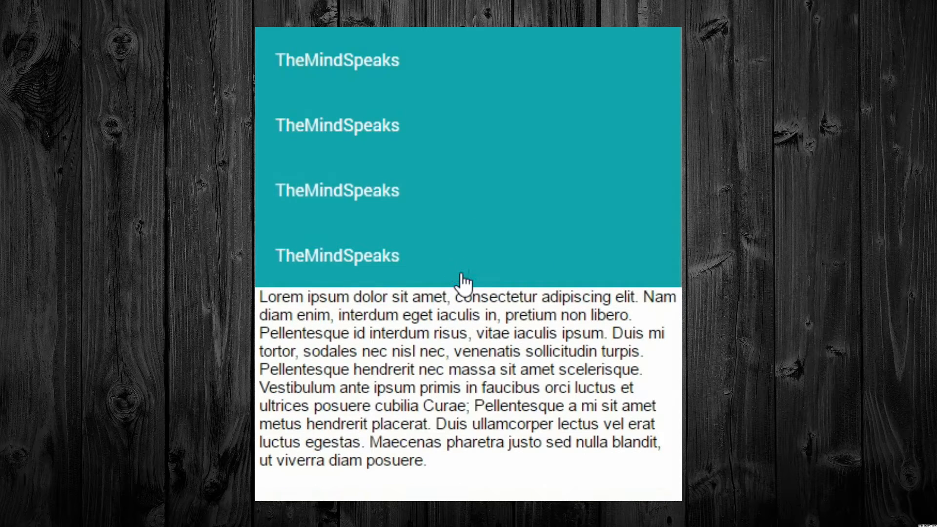
pyautogui.moveTo(478, 232)
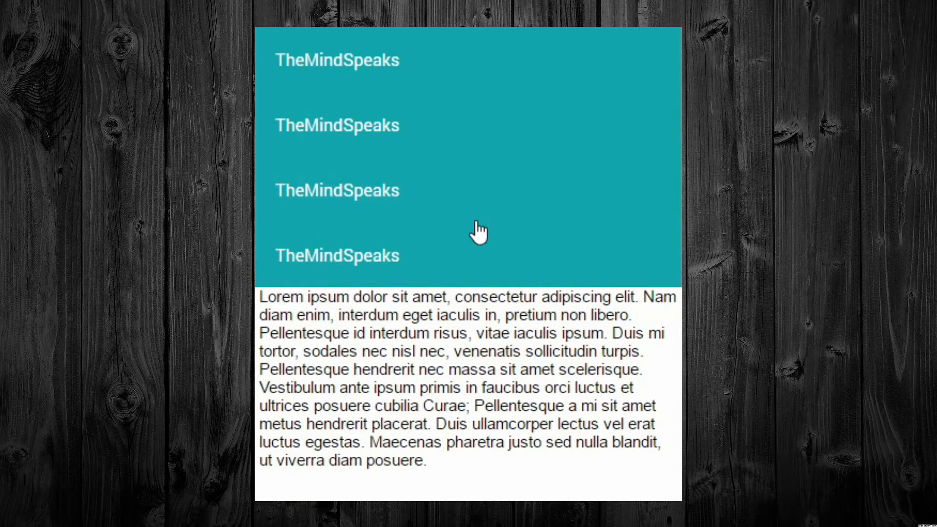